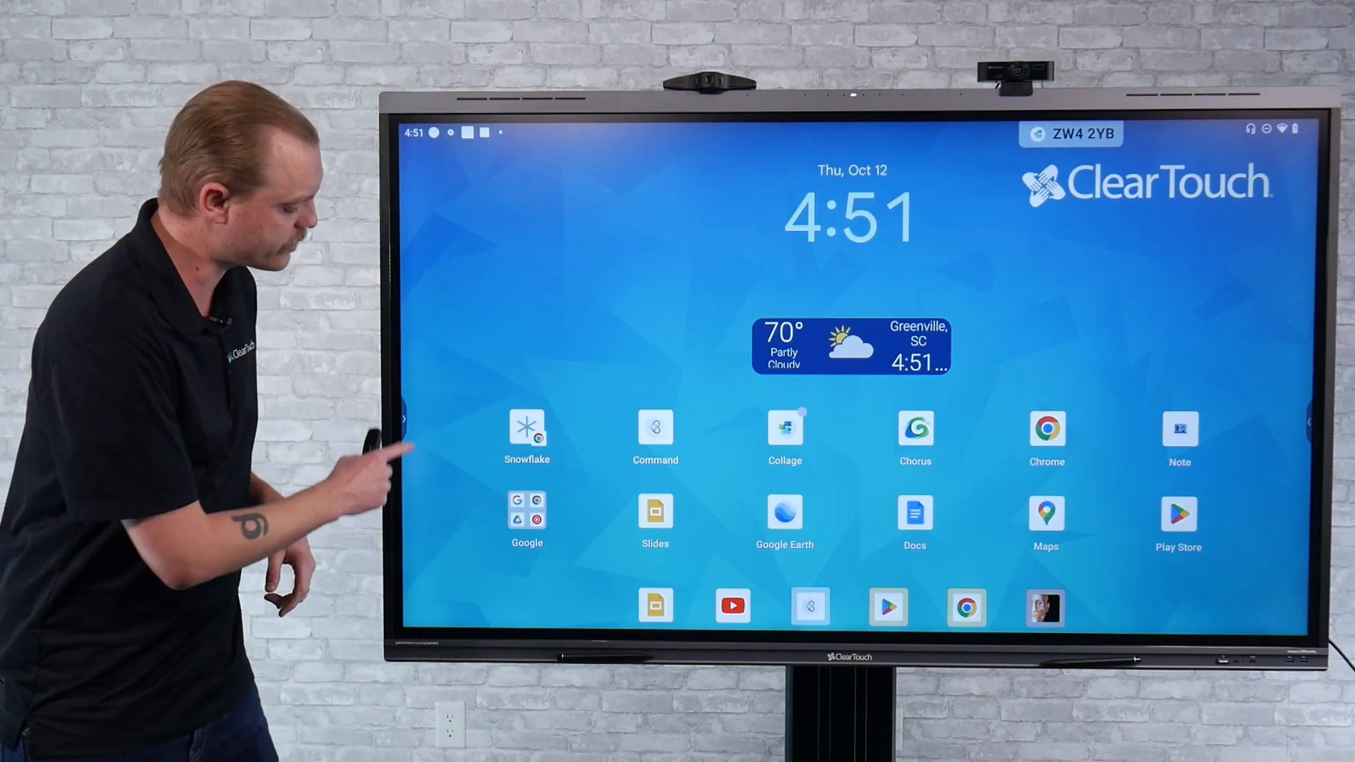
Step: Launch the picture-in-picture window listing PC, HDMI, DisplayPort and USB-C sources
click(406, 437)
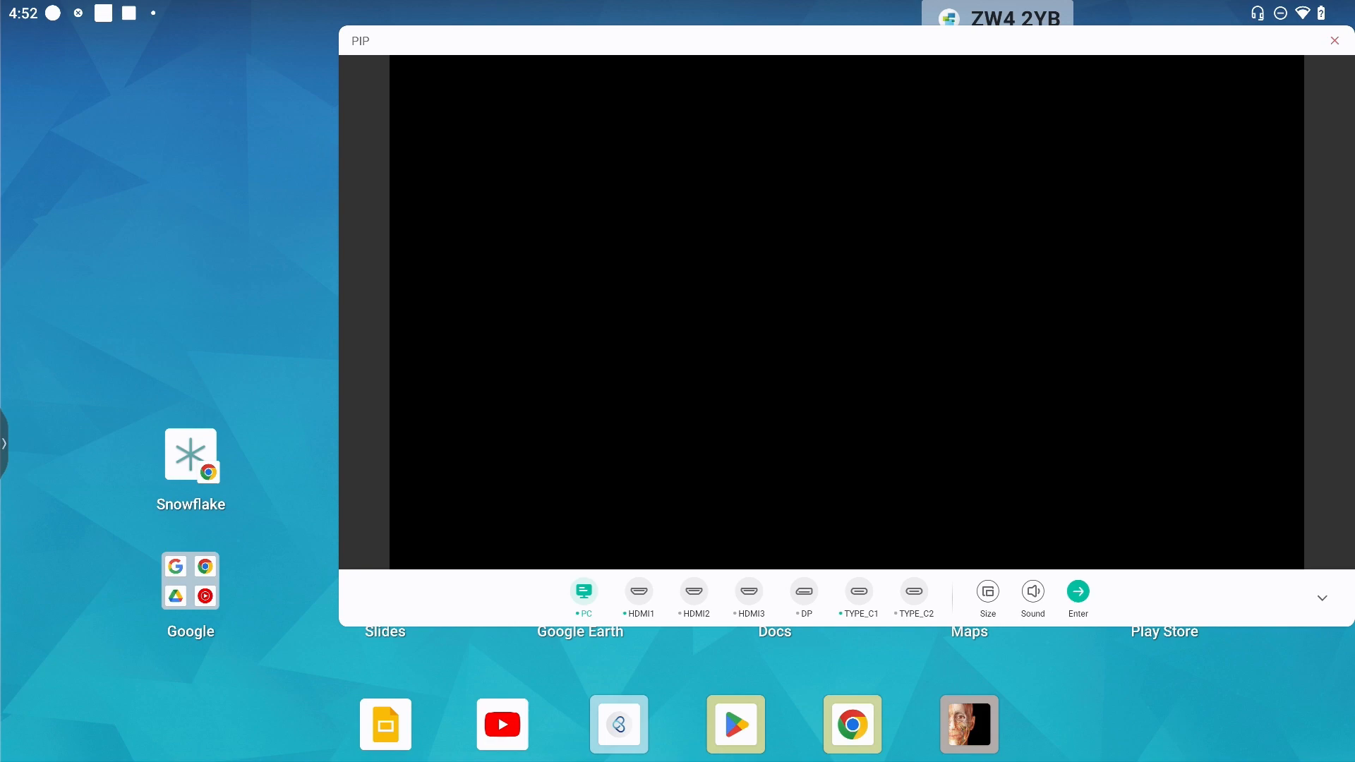
Step: Select the built-in PC source so the window shows the Windows desktop on getcleartouch.com
click(6, 443)
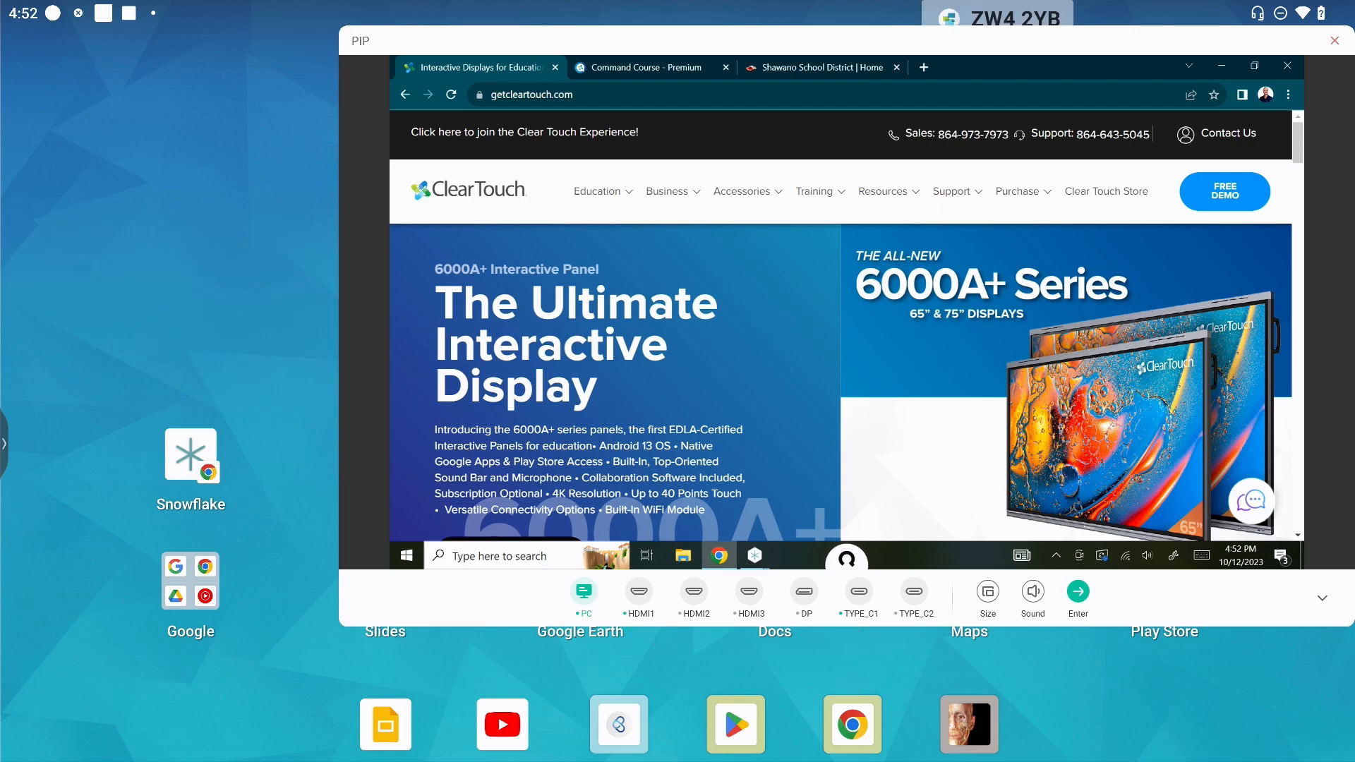
Step: Select HDMI1 so the window shows the Chromebook desktop with getcleartouch.com
click(406, 555)
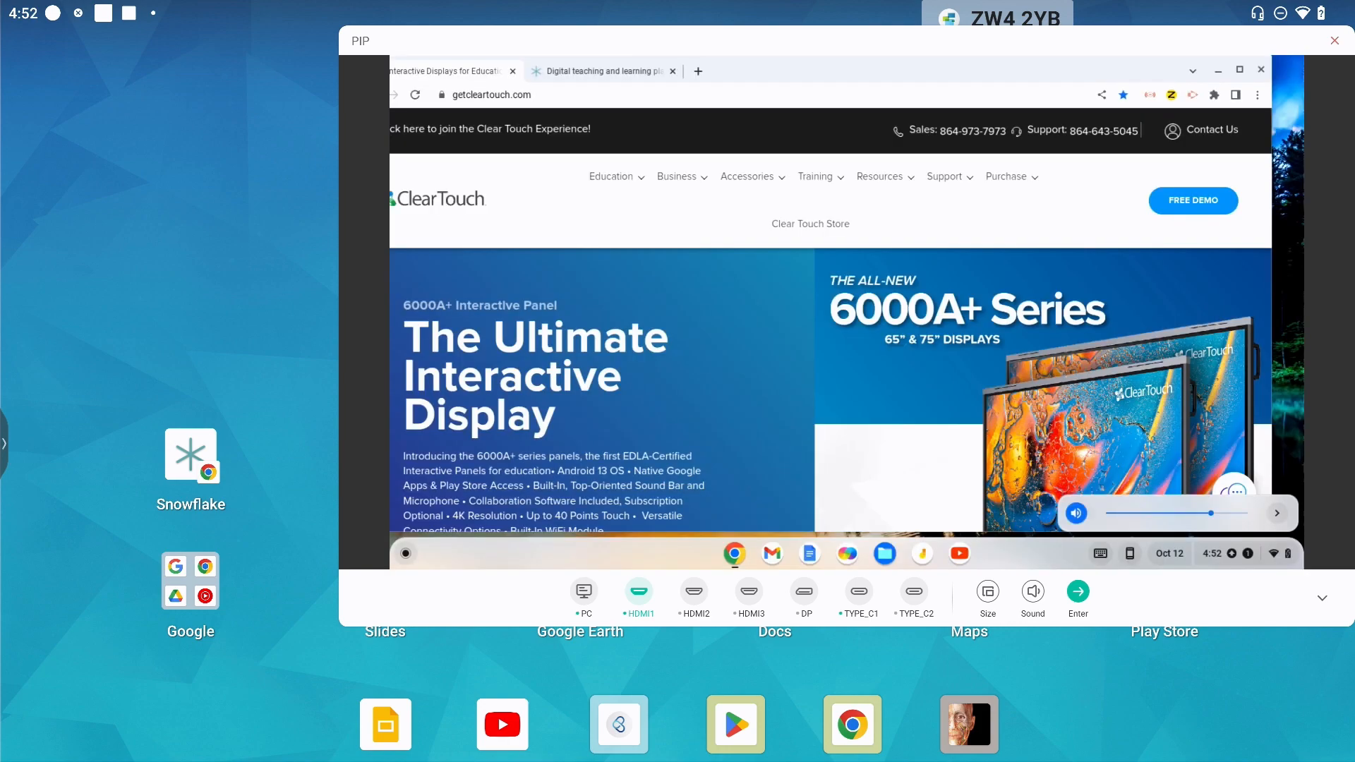
click(859, 592)
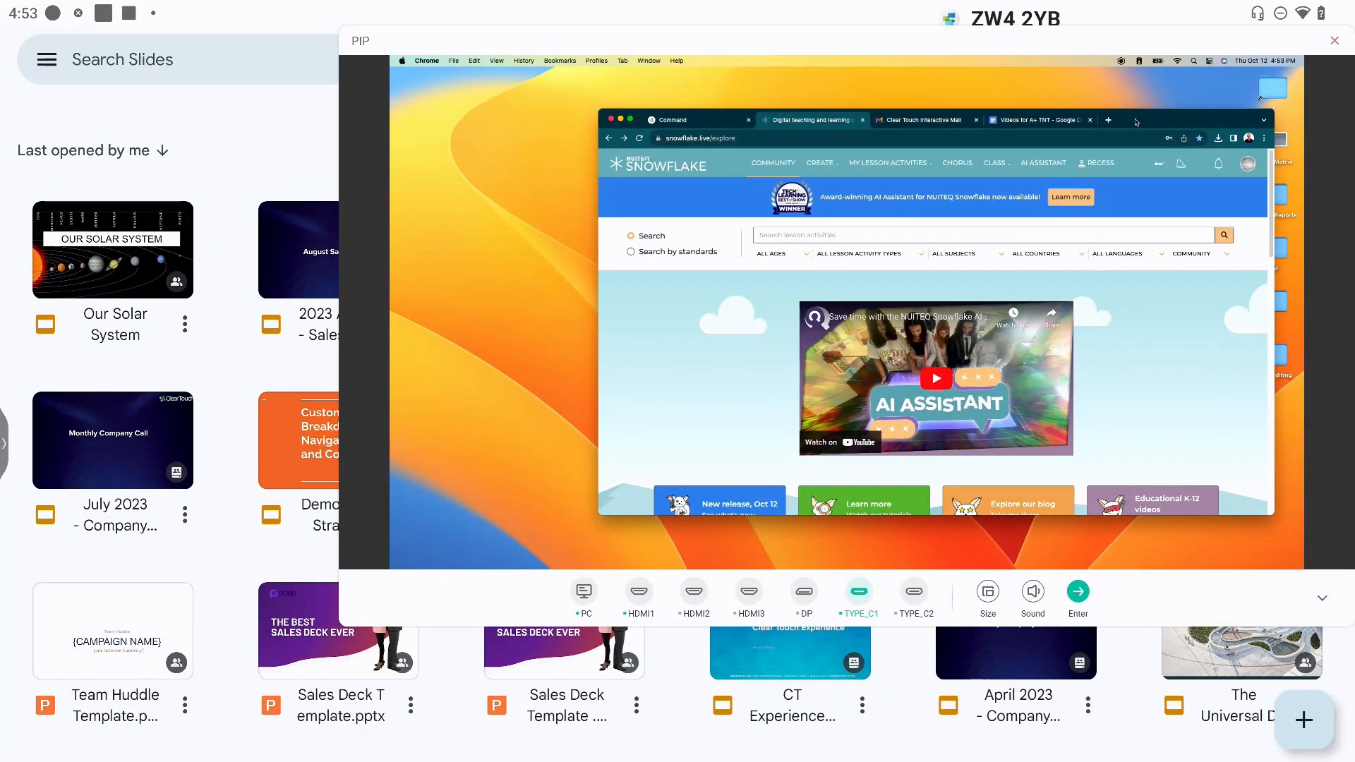
Step: Show the window size choices Large, Medium and Small while TYPE_C1 stays live
click(988, 591)
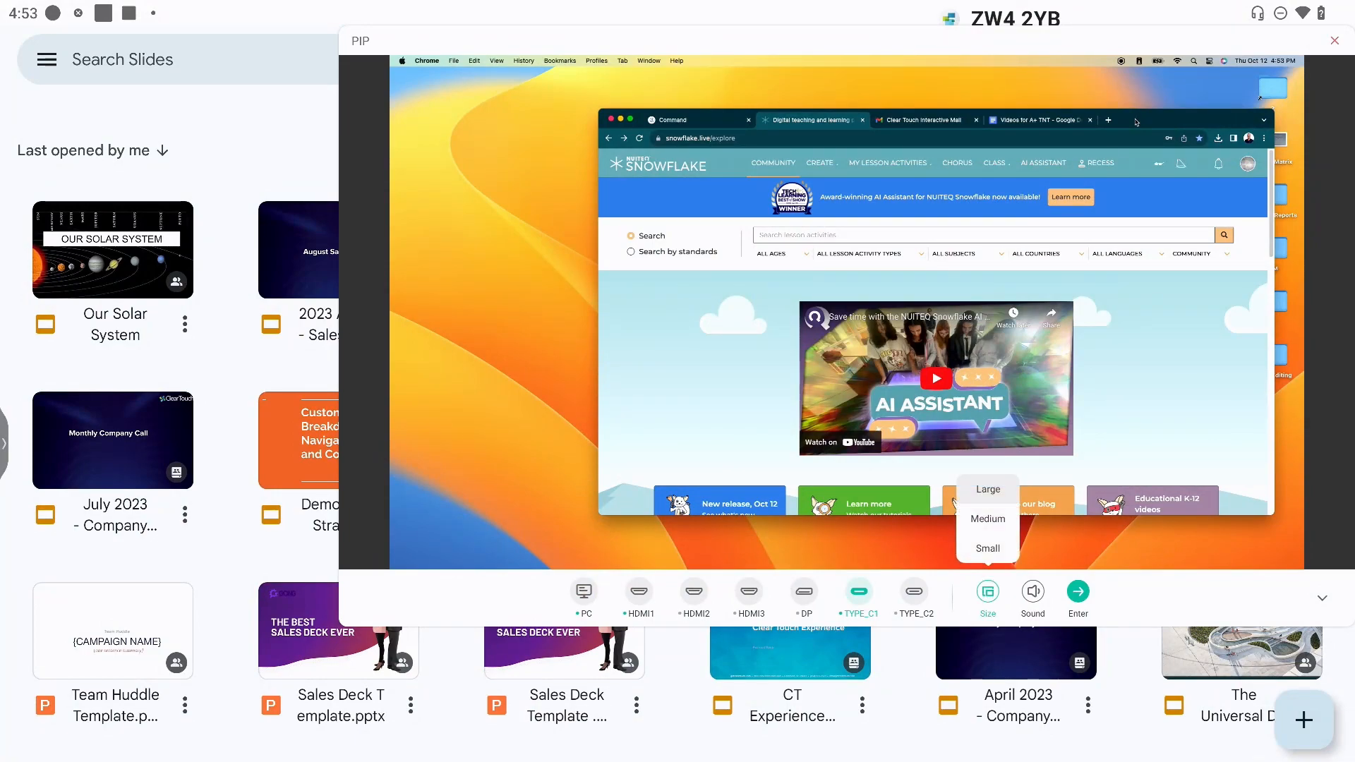